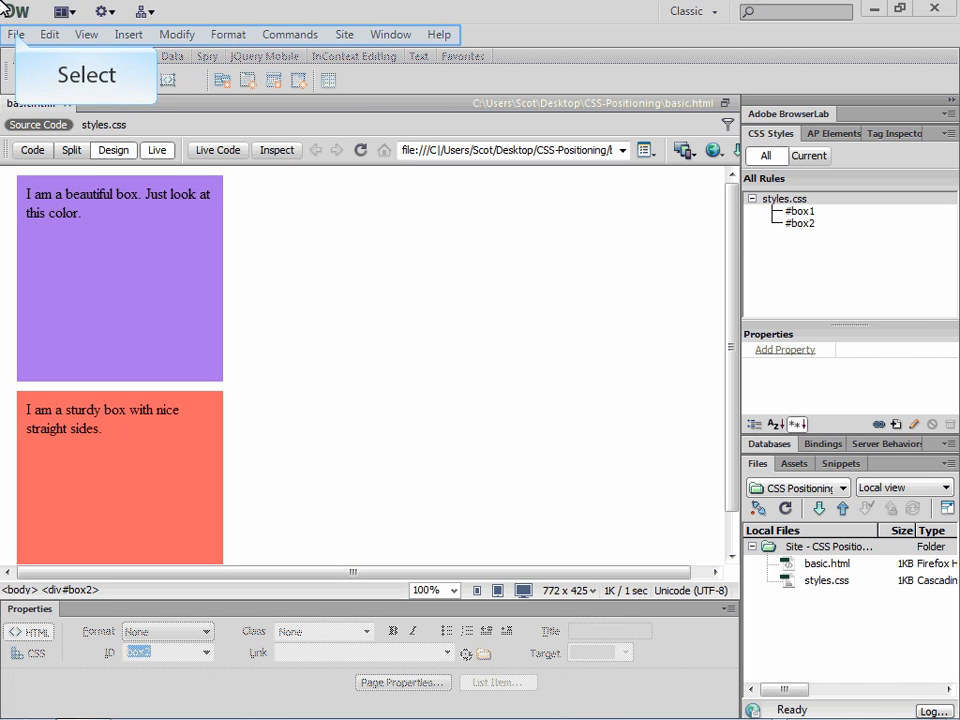
Save the basic page as a copy named z-index.html
{"action": "left_click", "coordinate": [16, 34]}
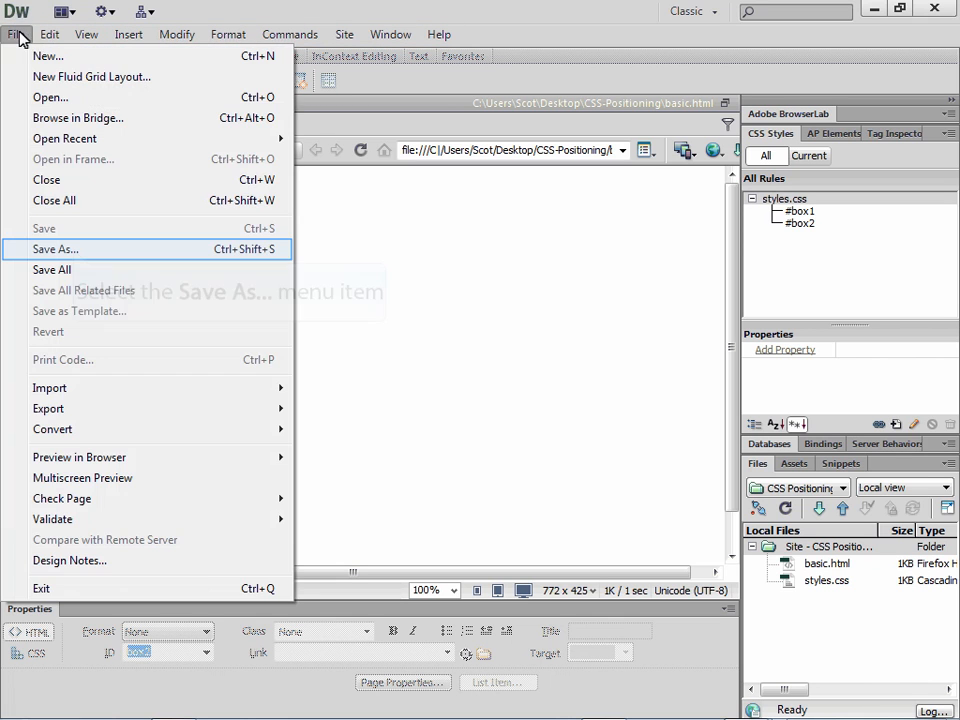
{"action": "left_click", "coordinate": [56, 249]}
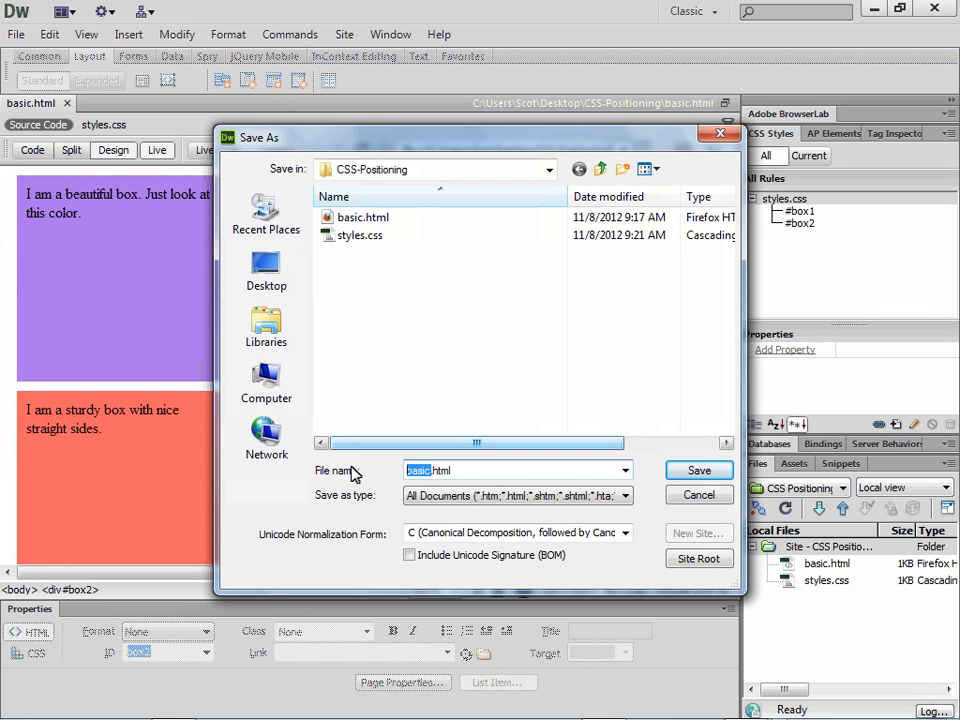
{"action": "type", "text": "z-index"}
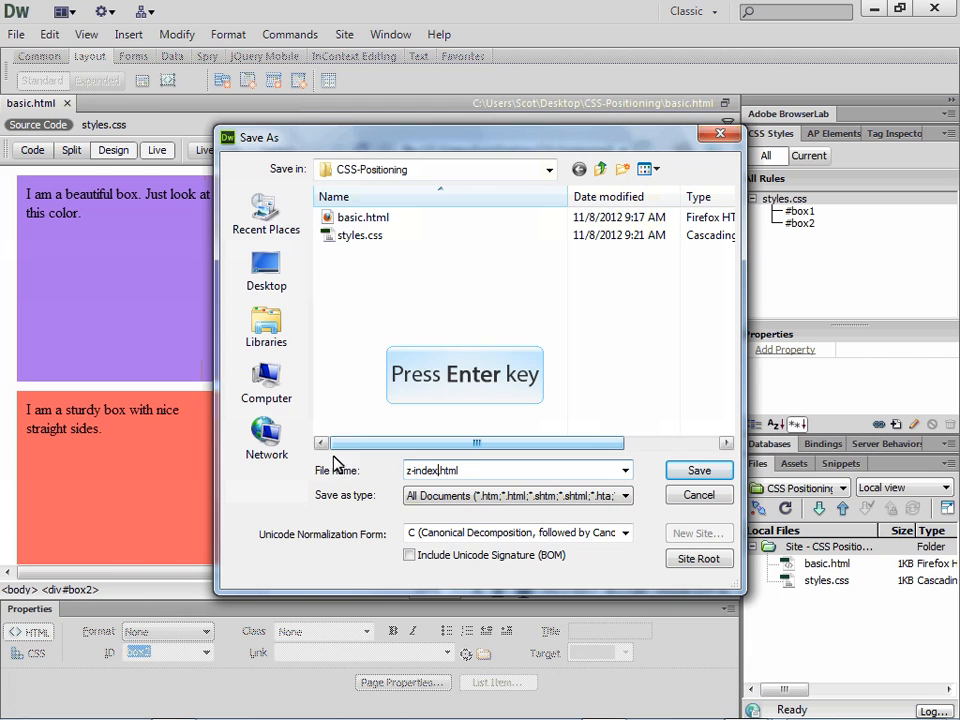
{"action": "key", "text": "Return"}
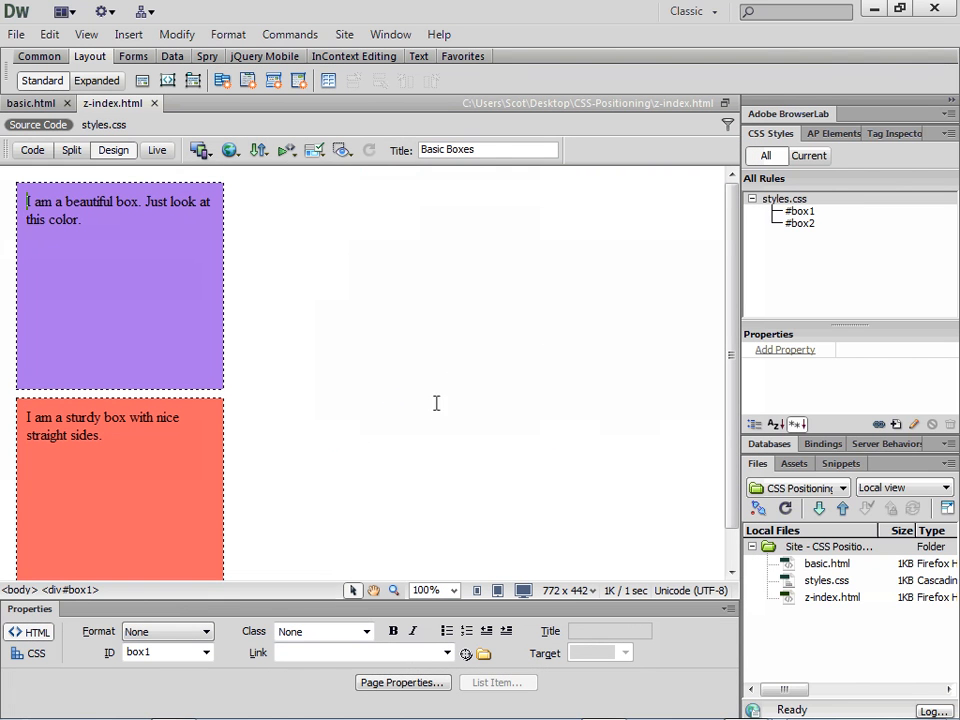
Replace the page title Basic Boxes with 'Z-Index' and save the file
{"action": "triple_click", "coordinate": [488, 149]}
{"action": "type", "text": "Z-Index"}
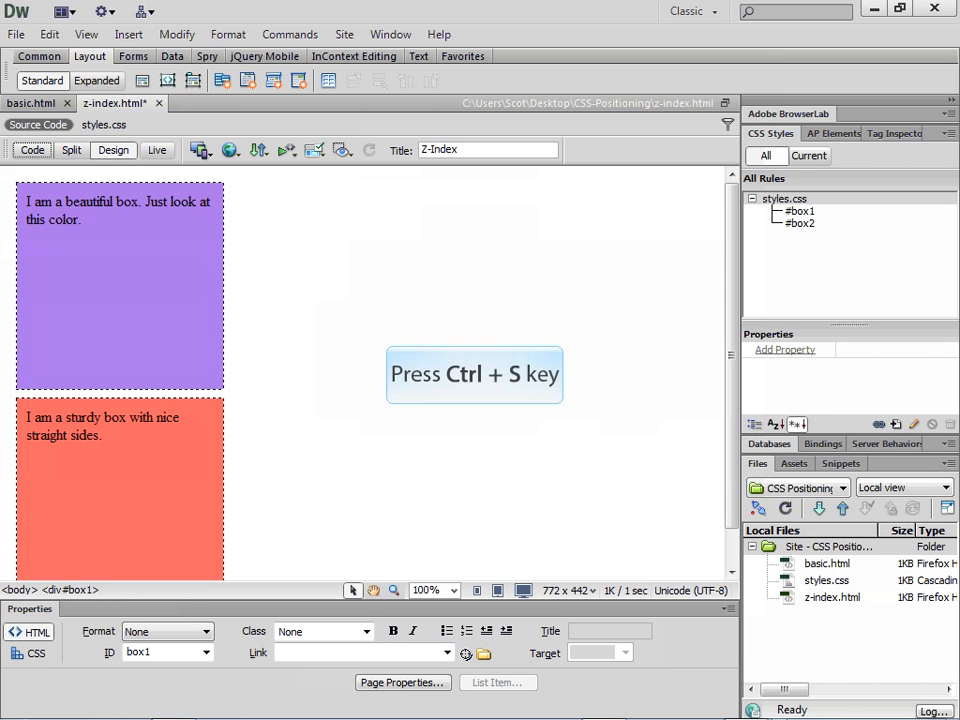
{"action": "key", "text": "ctrl+s"}
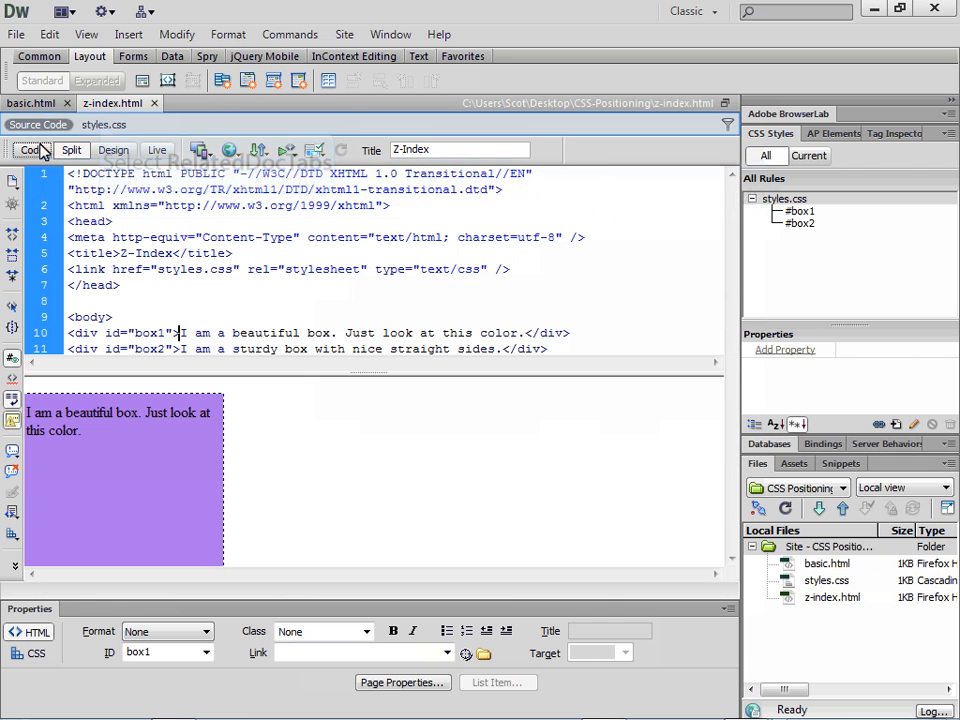
In the HTML source, rename the div ids box1 and box2 to box3 and box4, then save
{"action": "left_click", "coordinate": [103, 124]}
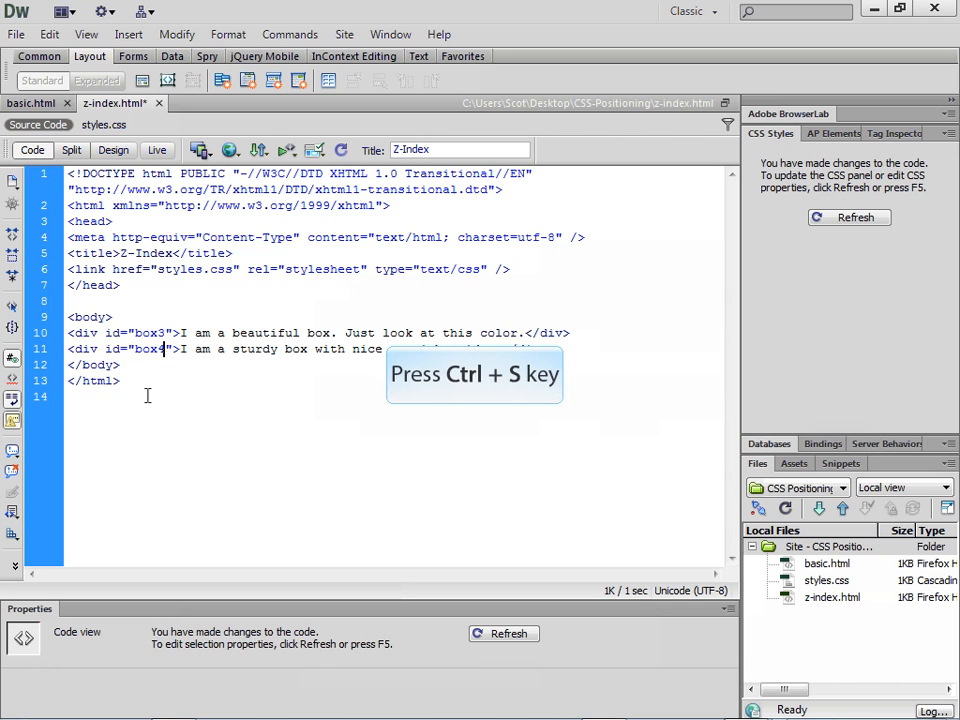
{"action": "key", "text": "ctrl+s"}
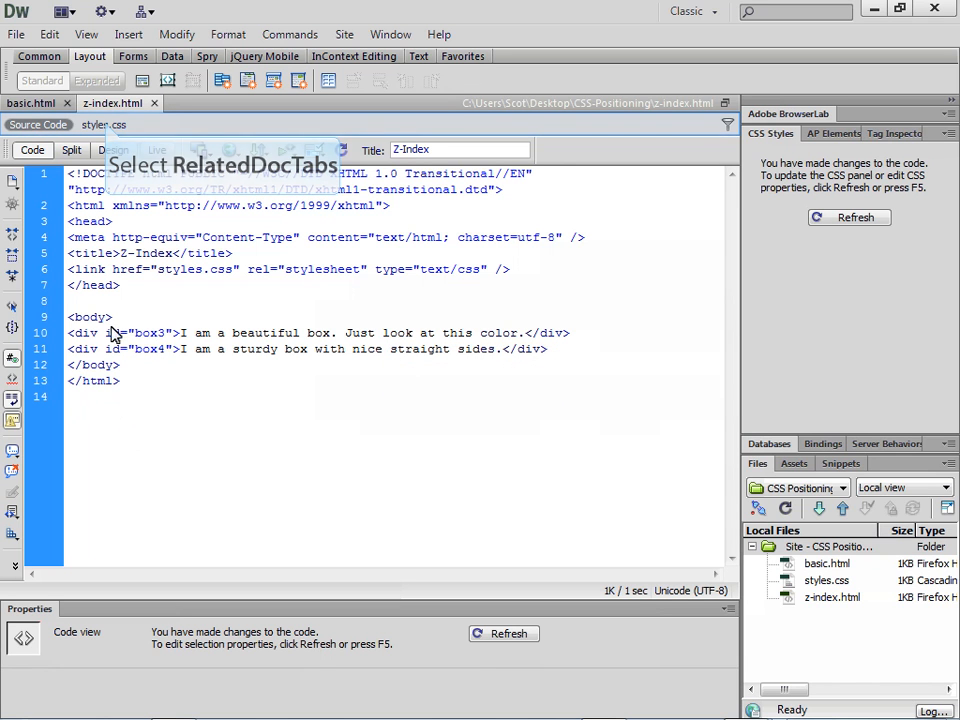
Paste copies of the #box1 and #box2 rules into styles.css, renamed #box3 and #box4
{"action": "left_click", "coordinate": [103, 124]}
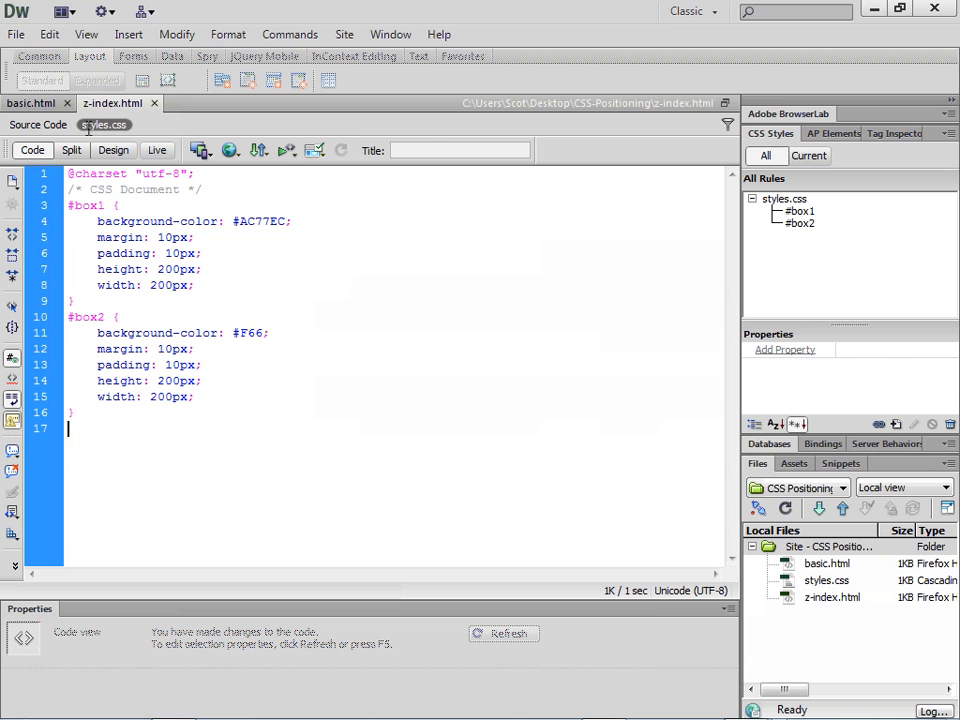
{"action": "left_click", "coordinate": [797, 211]}
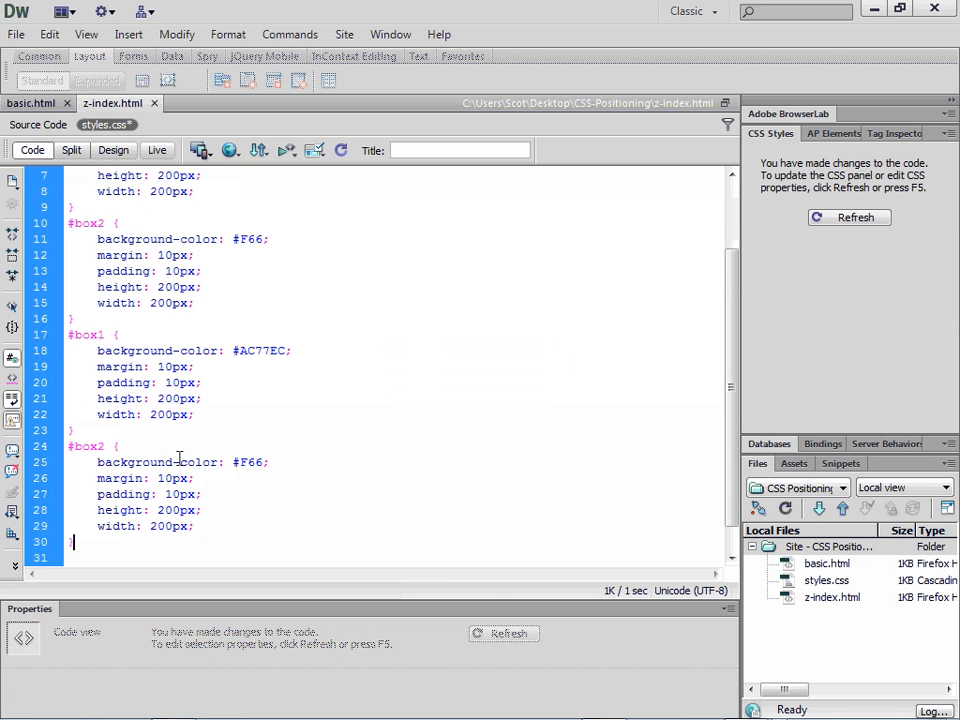
{"action": "scroll", "scroll_direction": "up", "scroll_amount": 3}
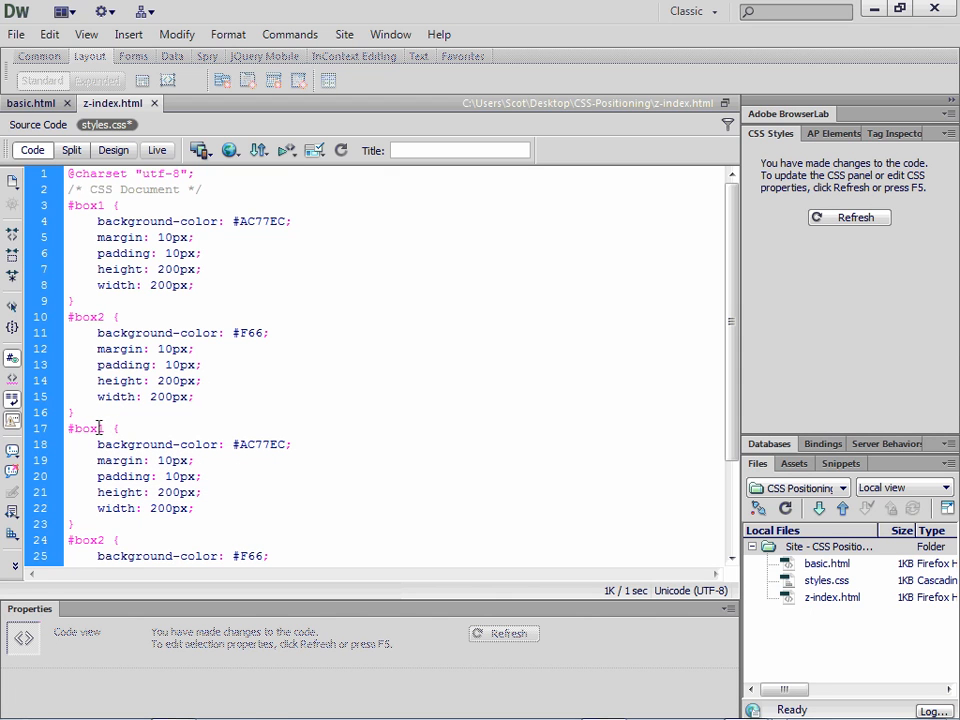
{"action": "double_click", "coordinate": [100, 428]}
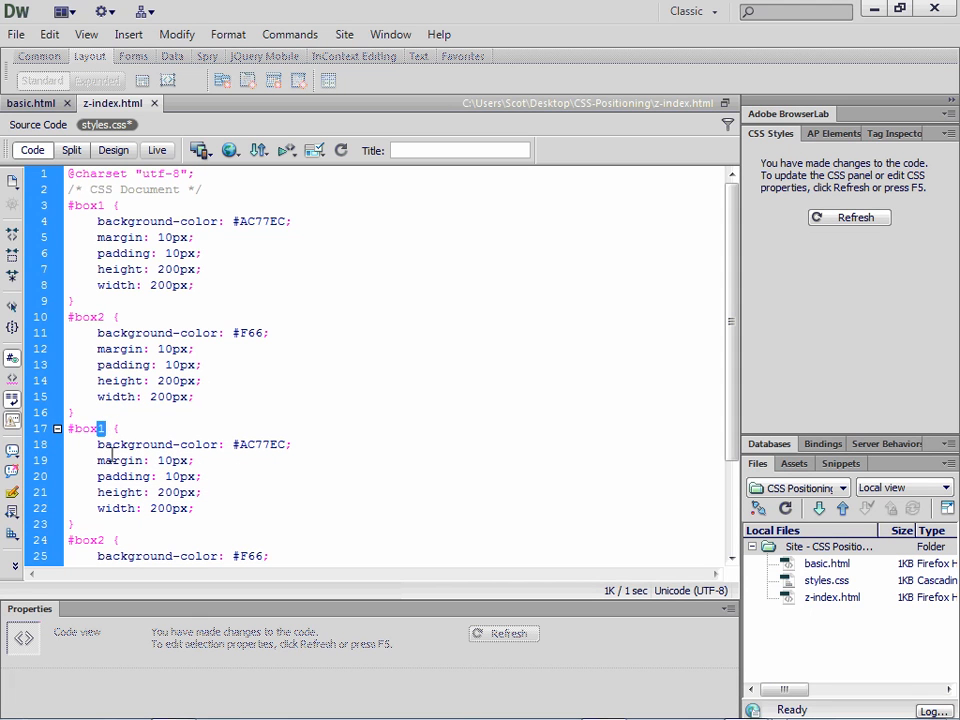
{"action": "type", "text": "3"}
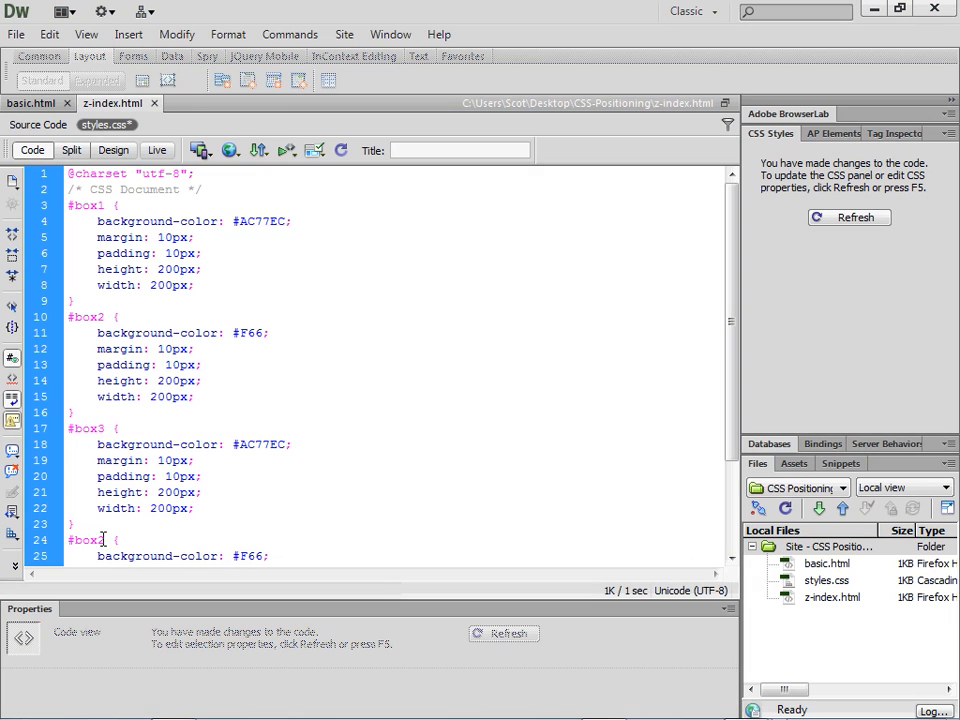
{"action": "scroll", "scroll_direction": "down", "scroll_amount": 3}
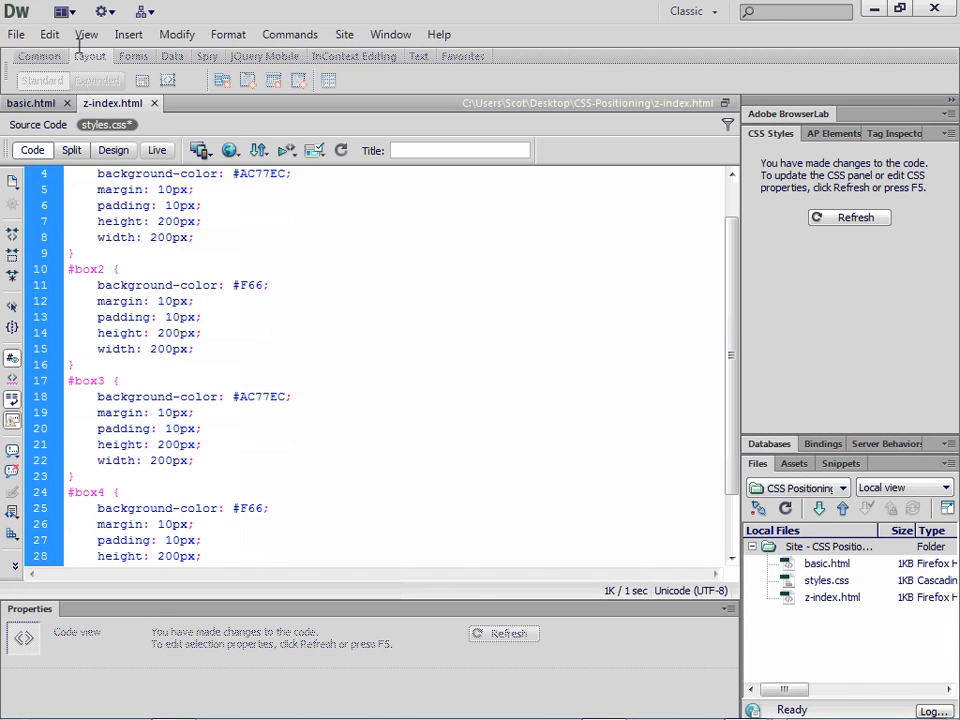
{"action": "scroll", "scroll_direction": "down", "scroll_amount": 3}
{"action": "type", "text": "z-"}
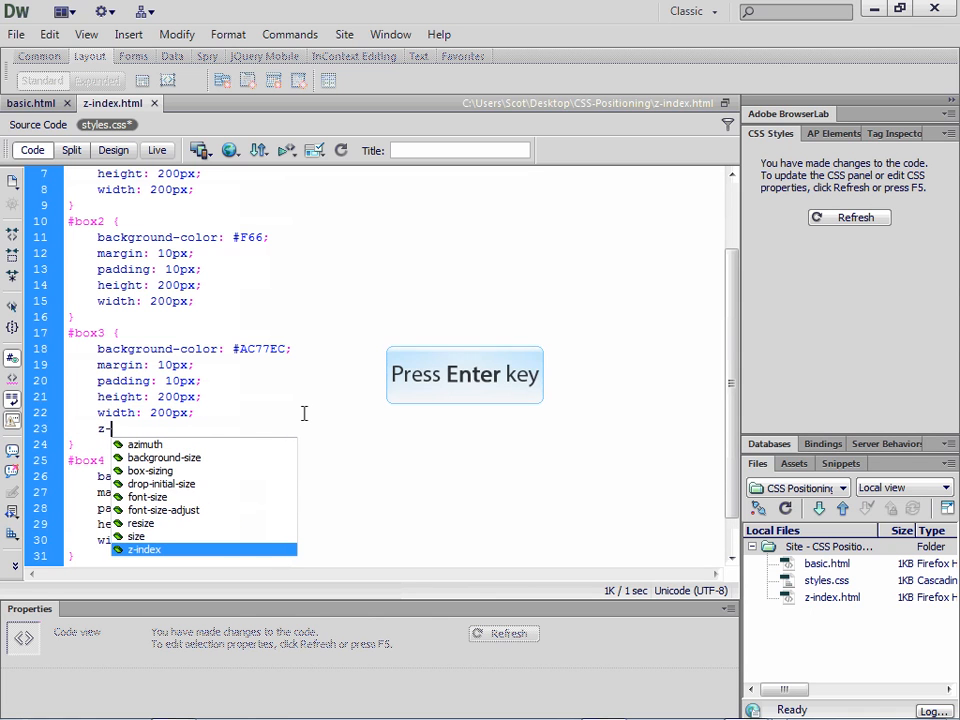
Give the #box3 rule z-index: 1 and position: relative
{"action": "key", "text": "Return"}
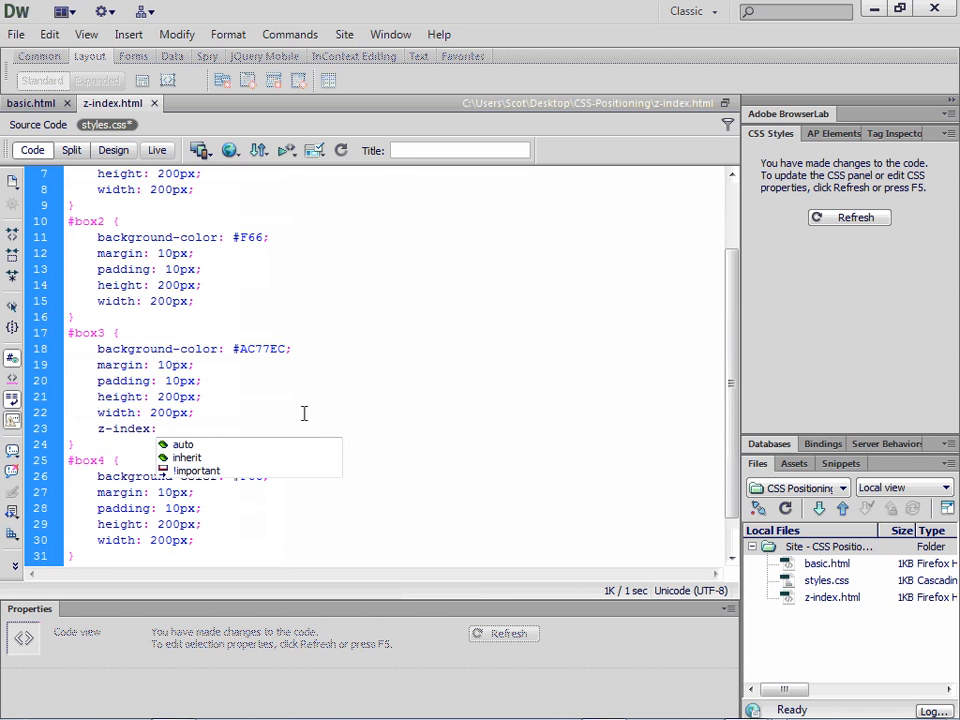
{"action": "type", "text": "1;"}
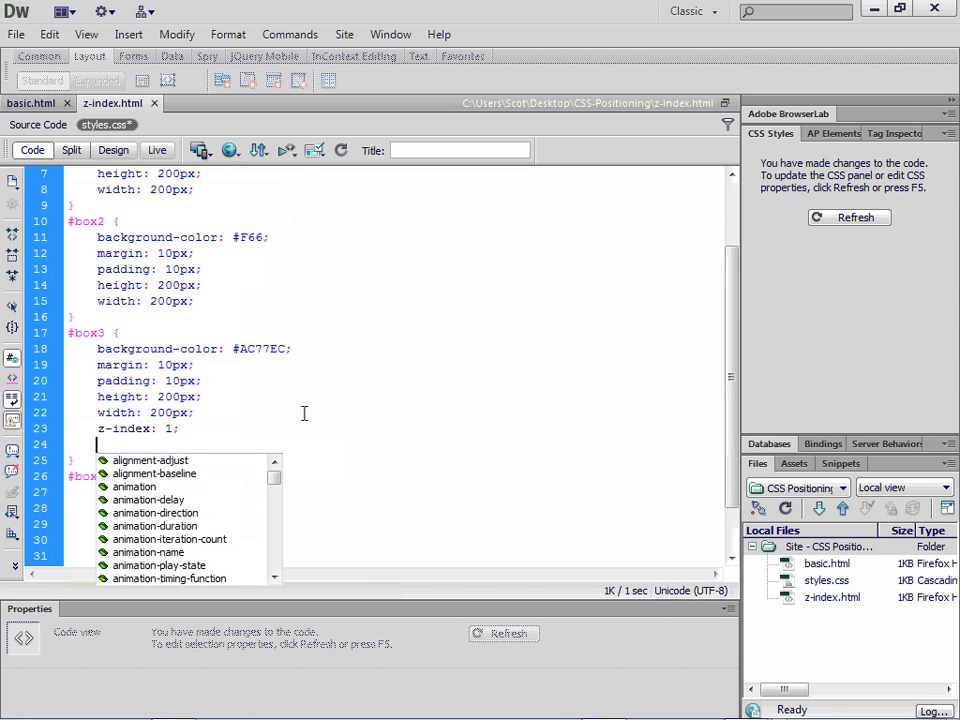
{"action": "type", "text": "pd"}
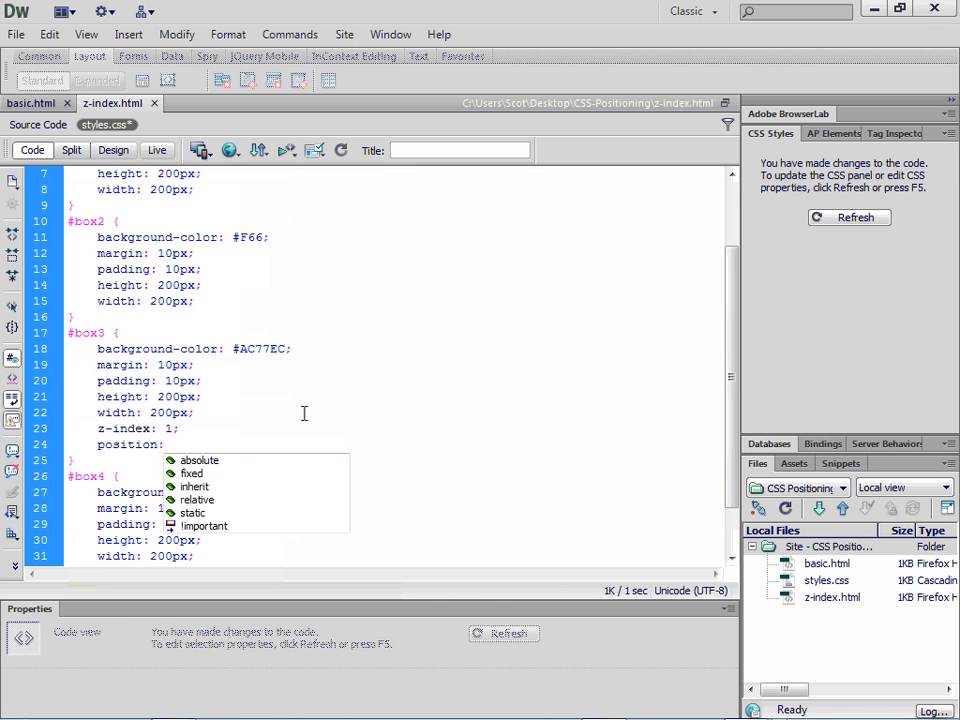
{"action": "type", "text": "re"}
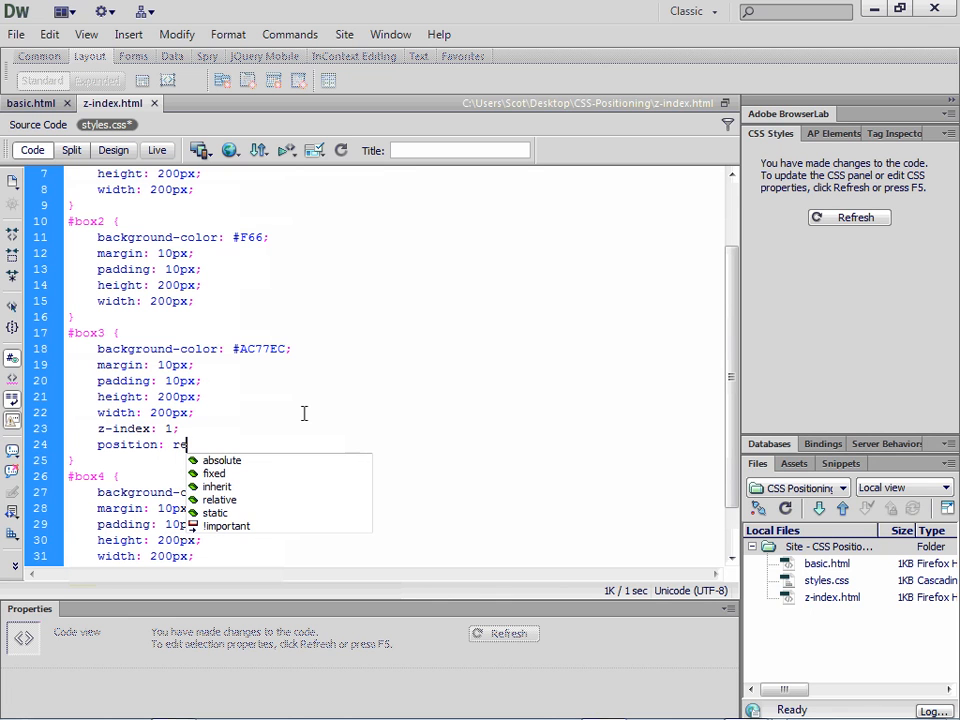
{"action": "left_click", "coordinate": [218, 499]}
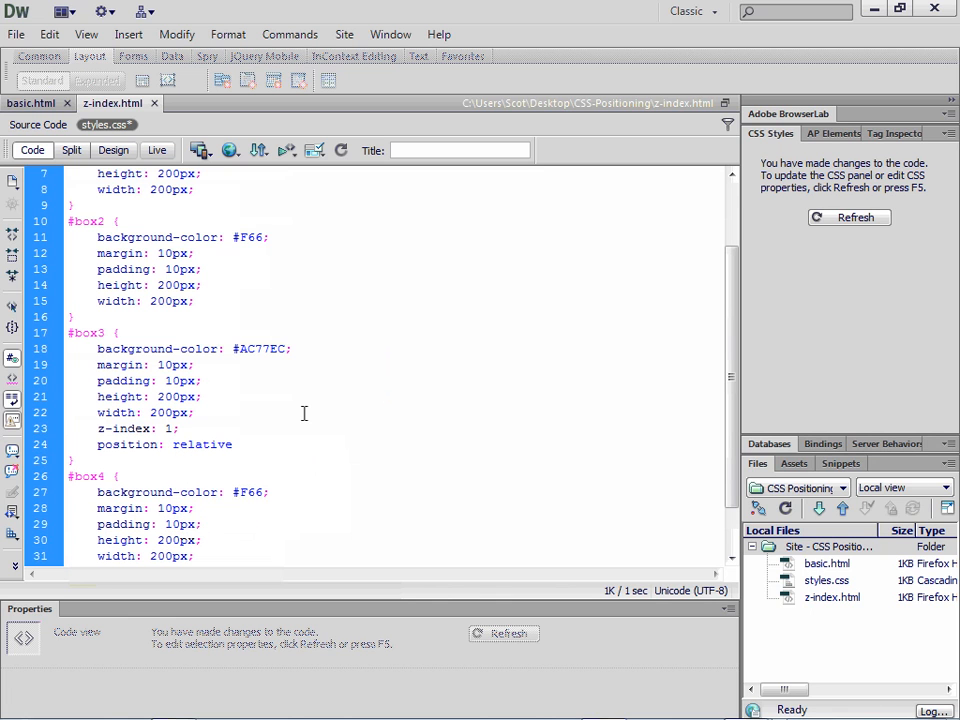
{"action": "left_click", "coordinate": [238, 444]}
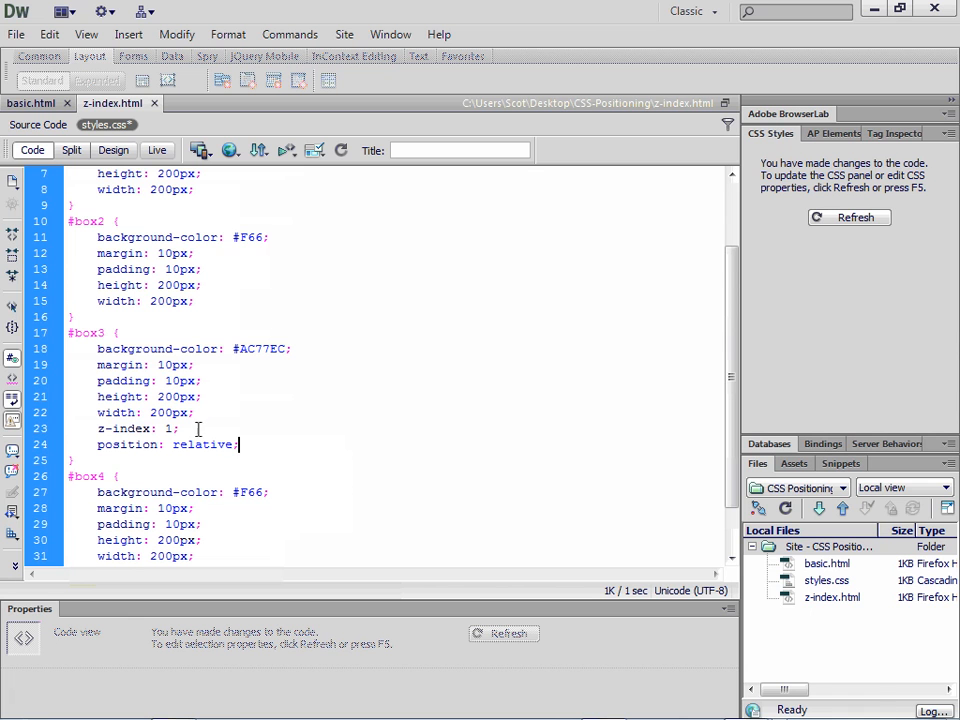
{"action": "scroll", "scroll_direction": "down", "scroll_amount": 3}
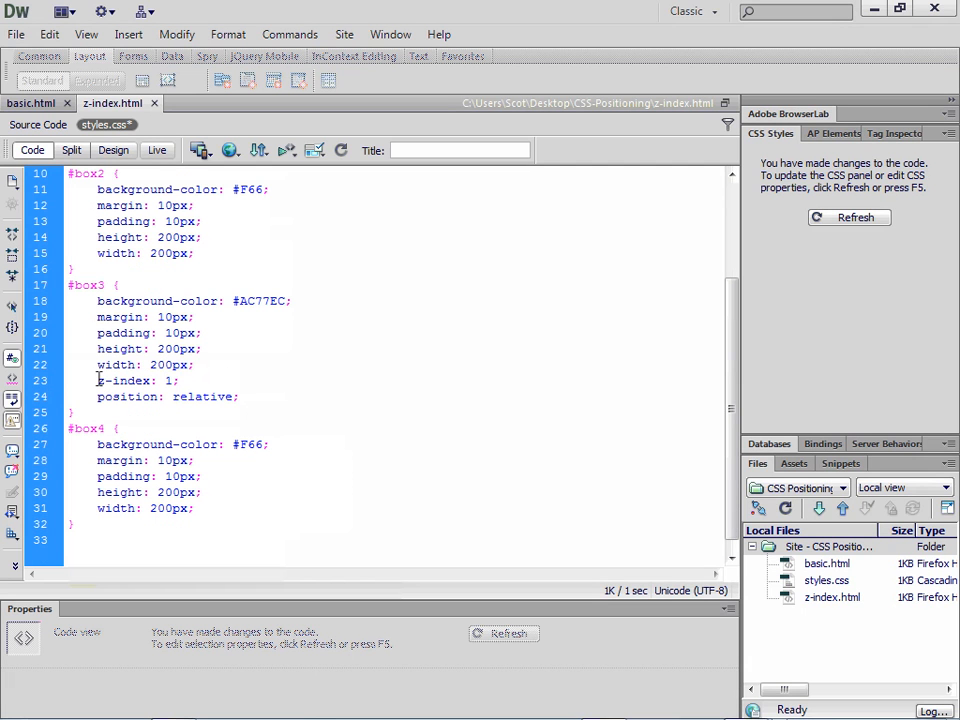
Copy box3's z-index and position lines into #box4 and change its z-index to 2
{"action": "left_click_drag", "start_coordinate": [97, 381], "coordinate": [238, 397]}
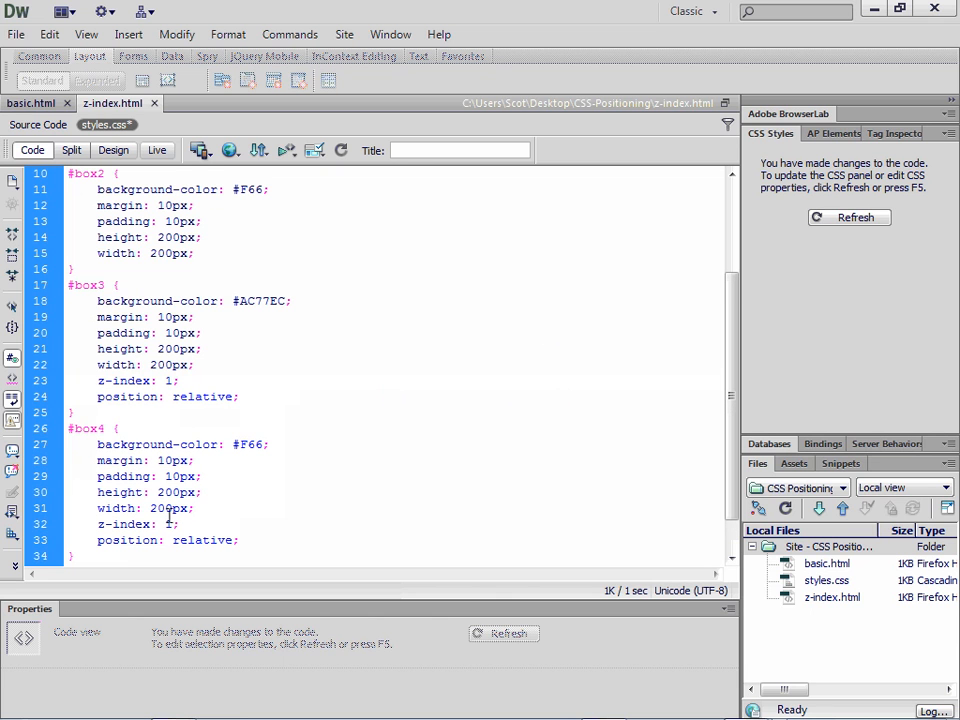
{"action": "double_click", "coordinate": [170, 524]}
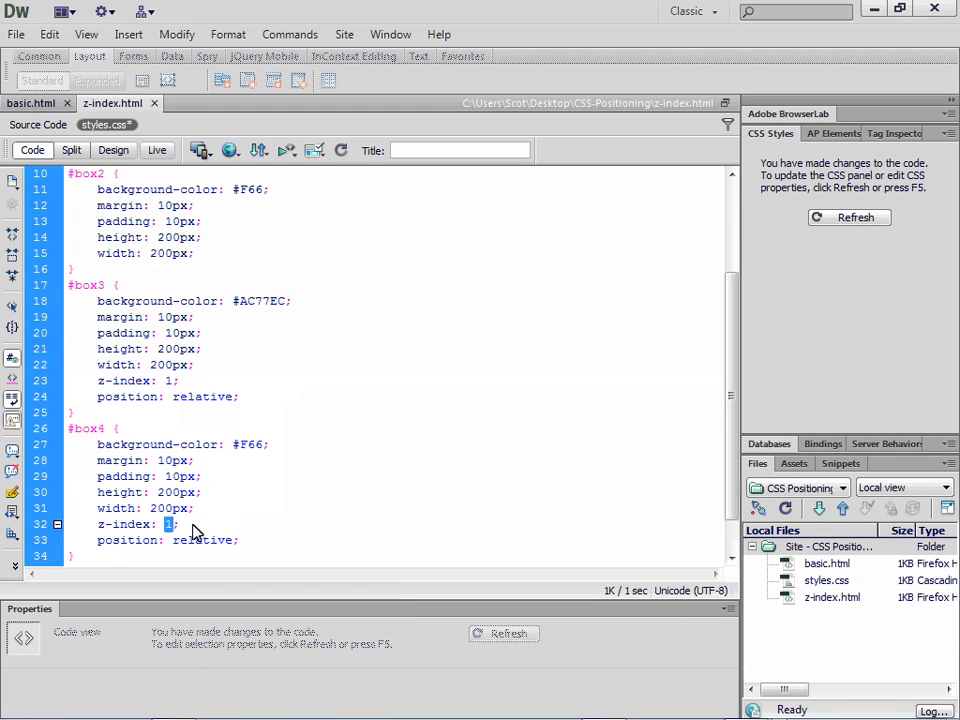
{"action": "type", "text": "2"}
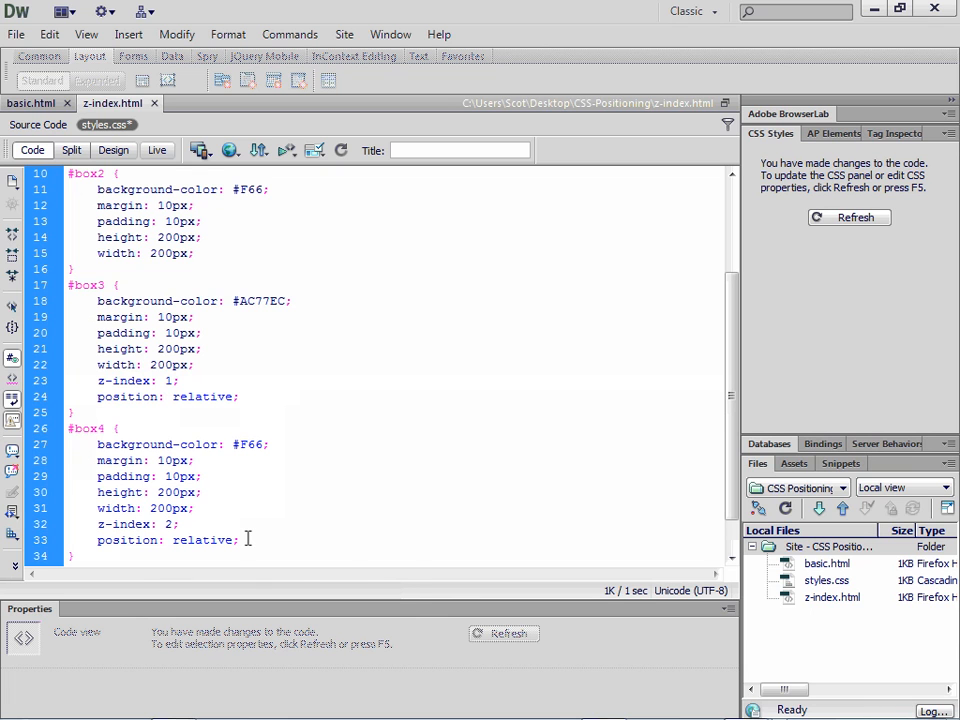
{"action": "mouse_move", "coordinate": [248, 539]}
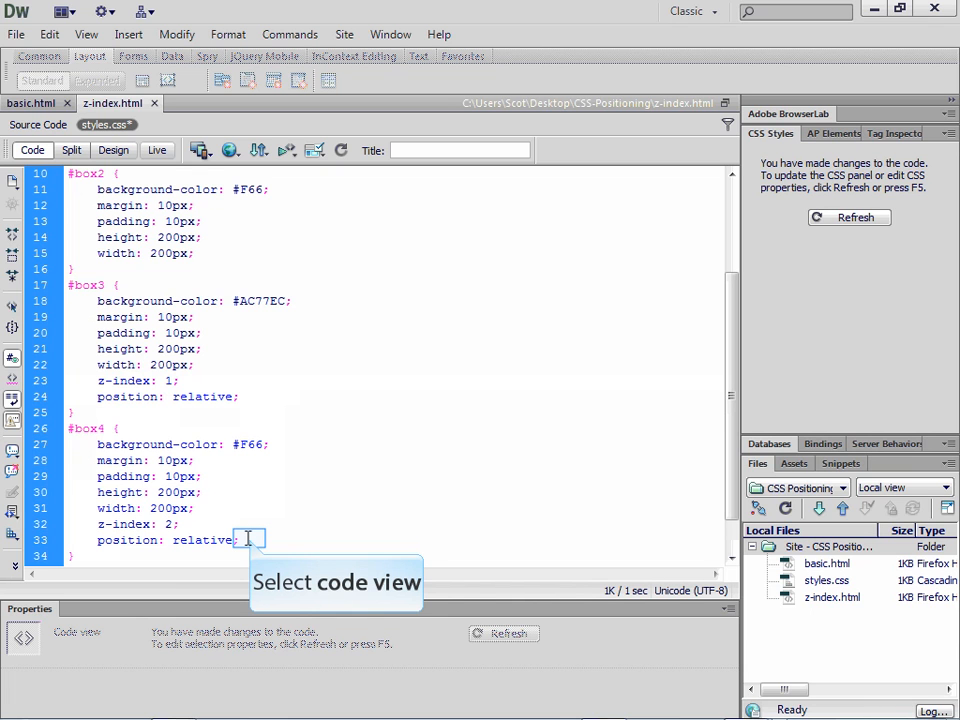
{"action": "mouse_move", "coordinate": [250, 539]}
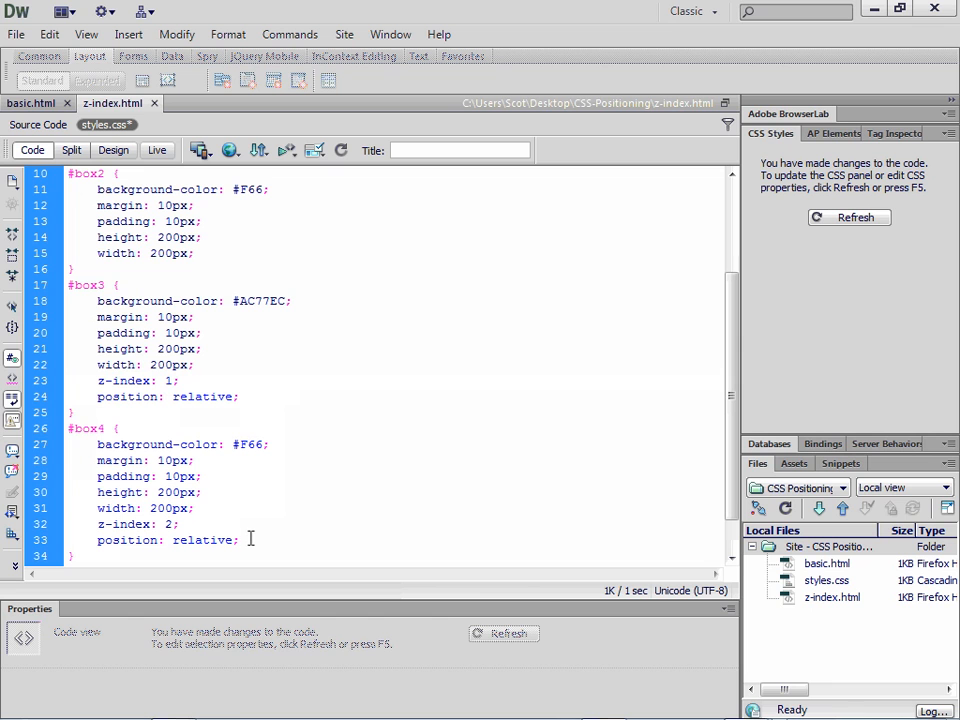
{"action": "key", "text": "Return"}
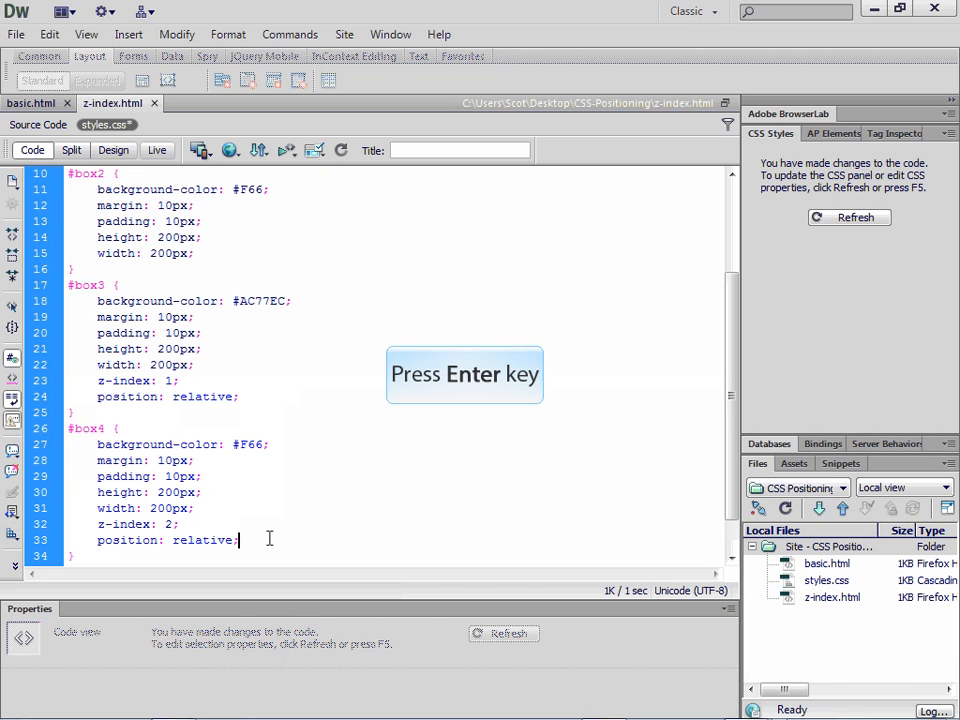
Add margin-top: -175px to #box4 and begin another margin declaration
{"action": "key", "text": "Return"}
{"action": "type", "text": "margin-top:"}
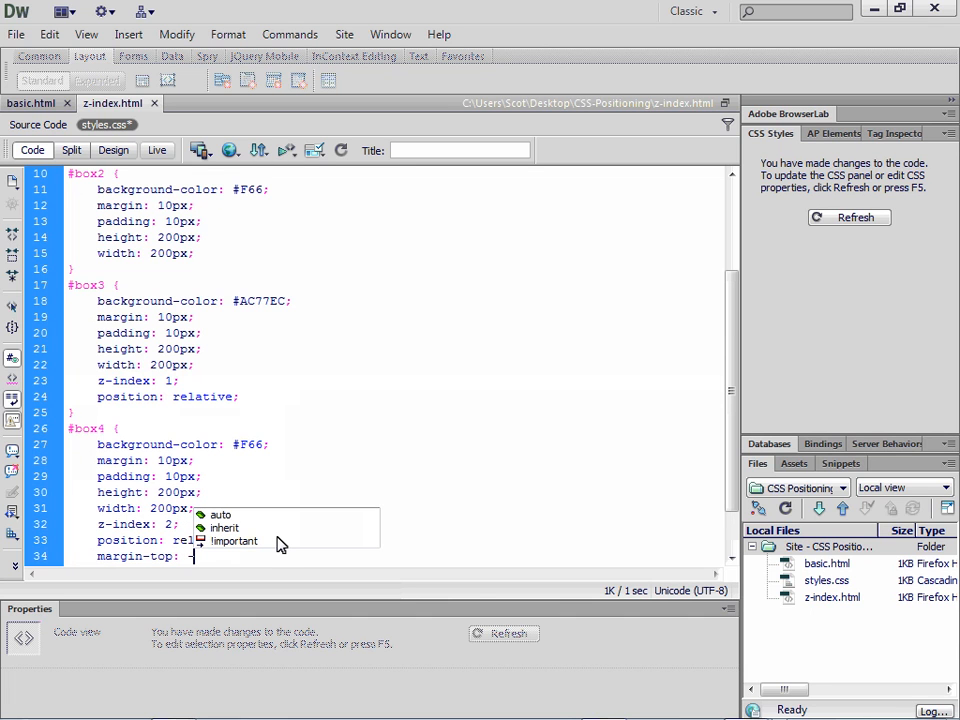
{"action": "type", "text": "175"}
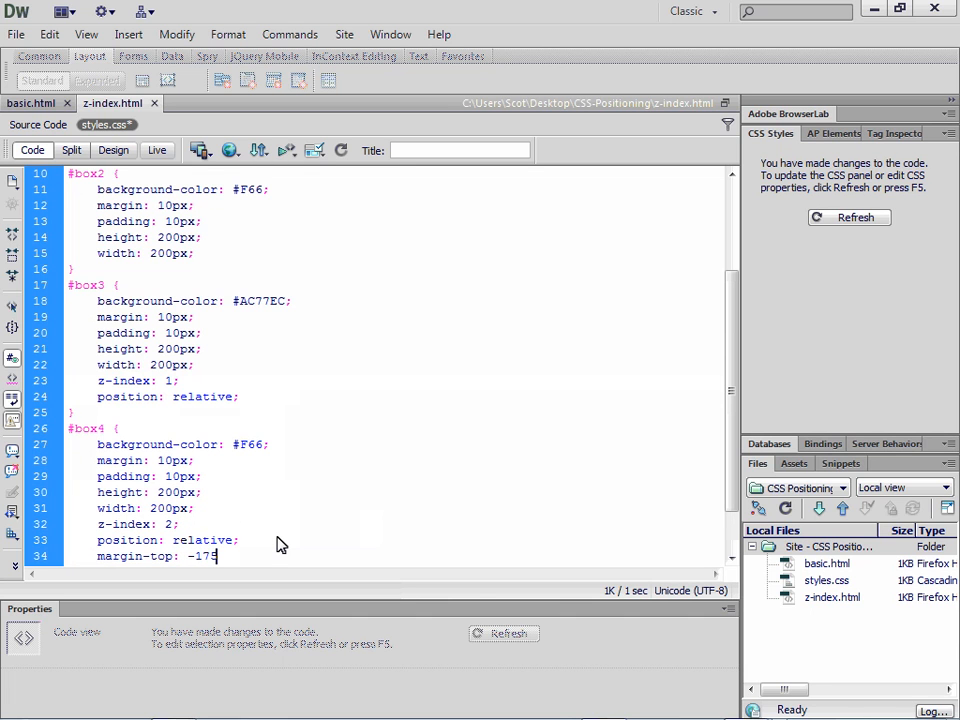
{"action": "type", "text": "px;"}
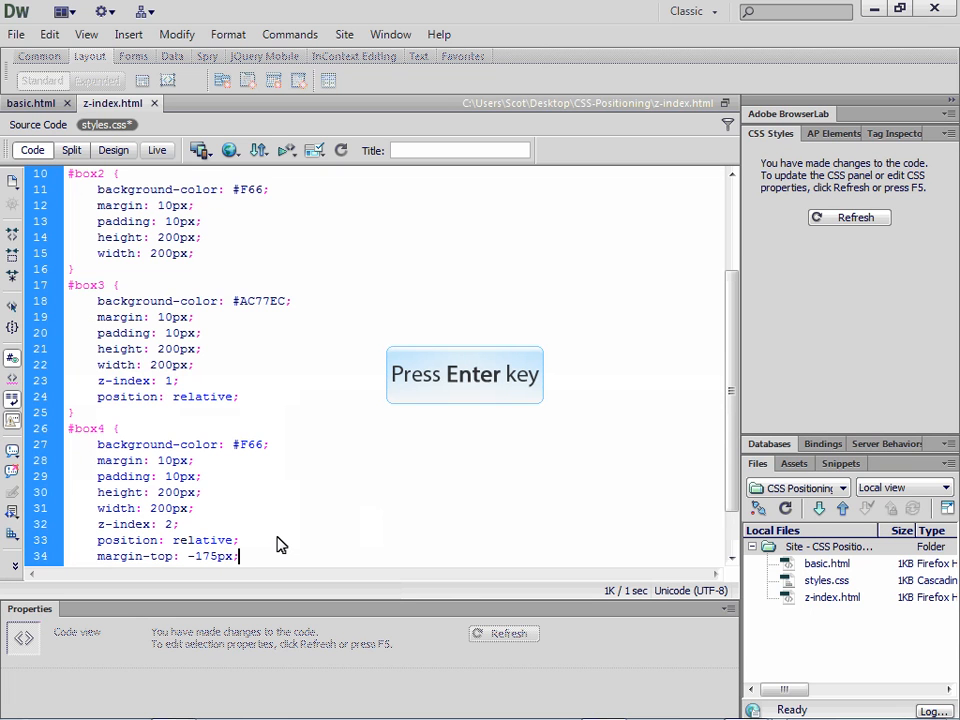
{"action": "key", "text": "Return"}
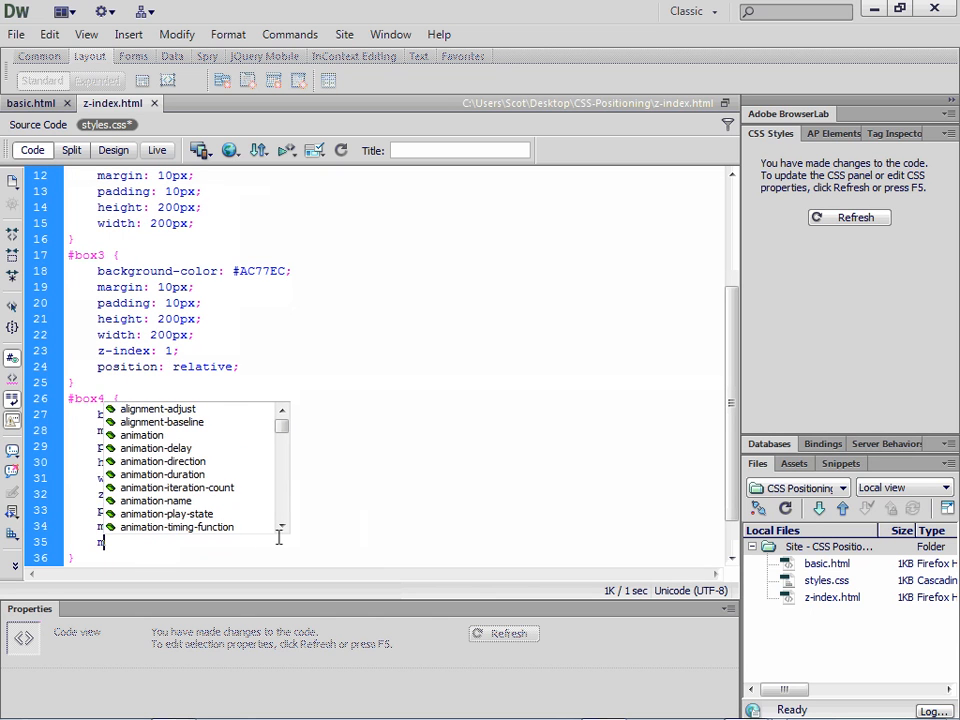
{"action": "type", "text": "margin"}
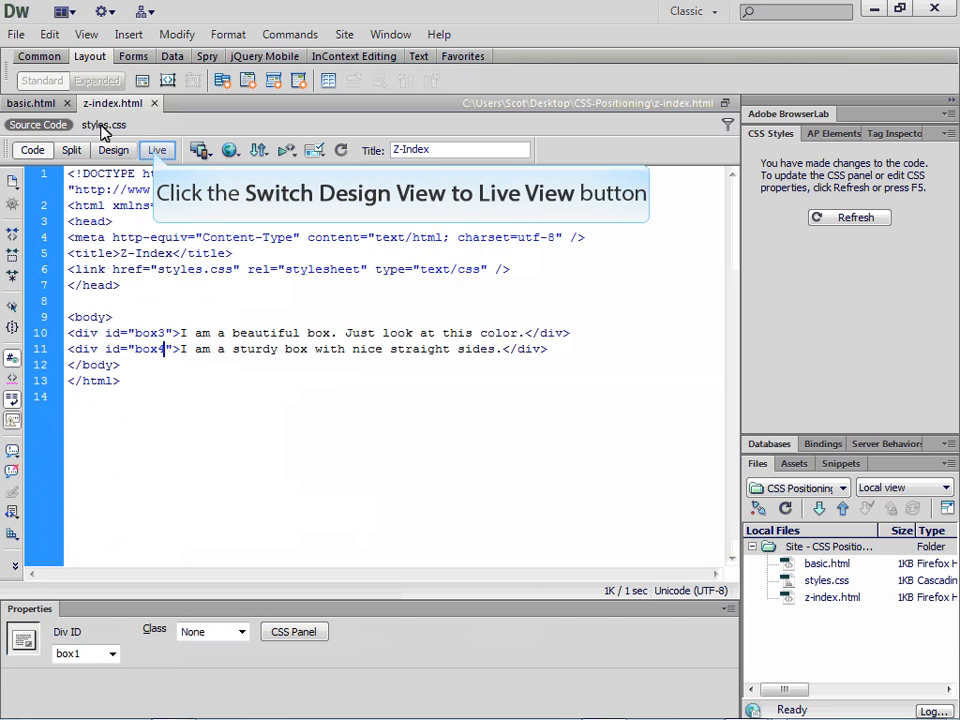
Preview the page in Live view, then Design view, showing box4 overlapping box3
{"action": "left_click", "coordinate": [157, 150]}
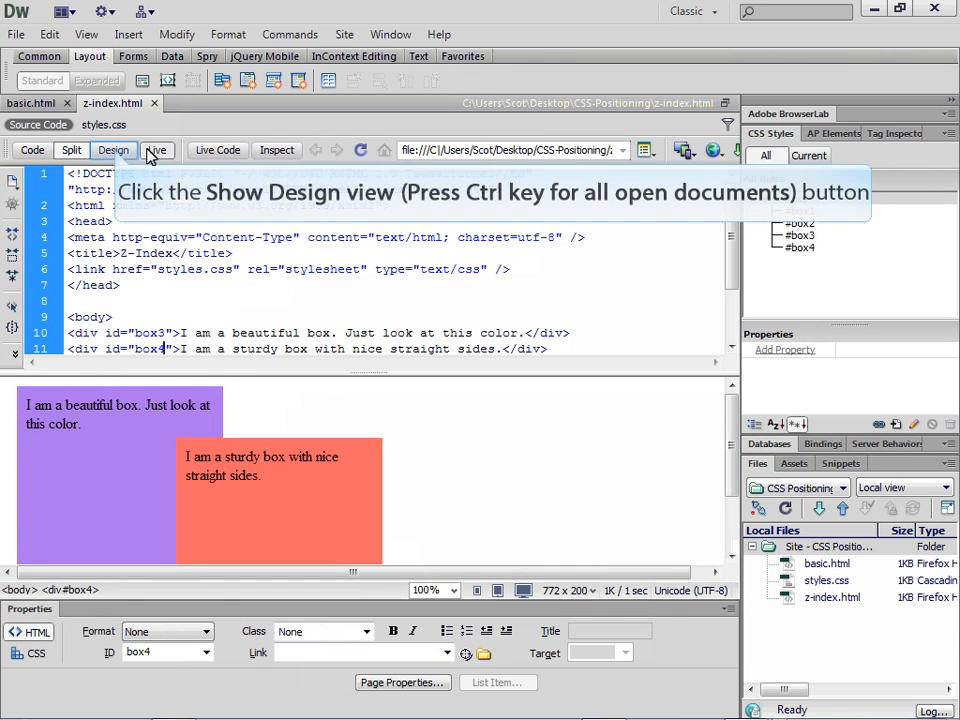
{"action": "left_click", "coordinate": [113, 149]}
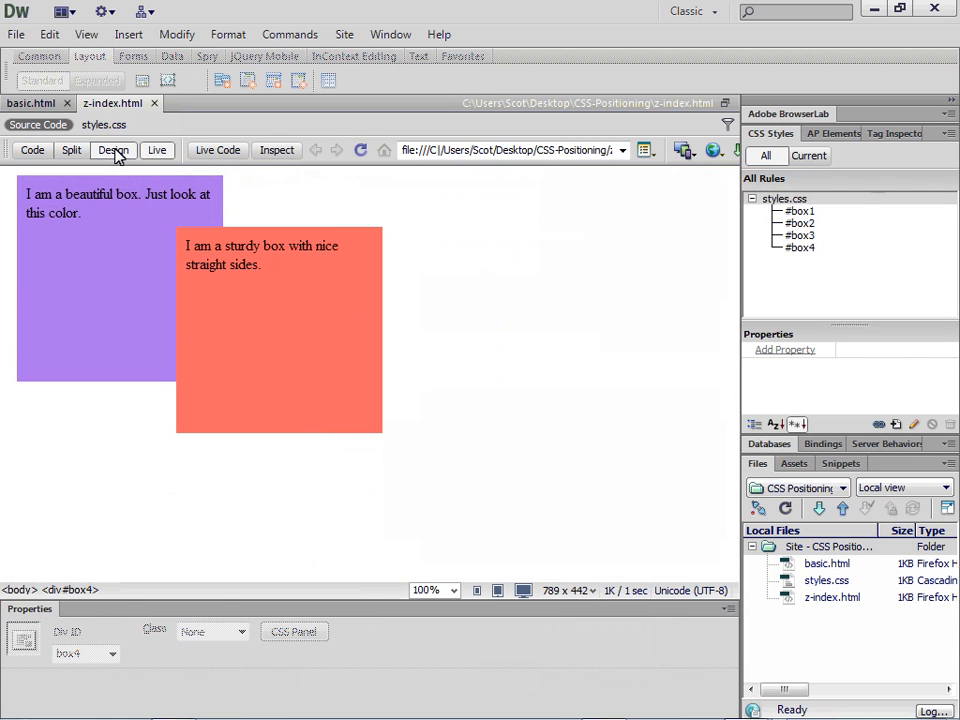